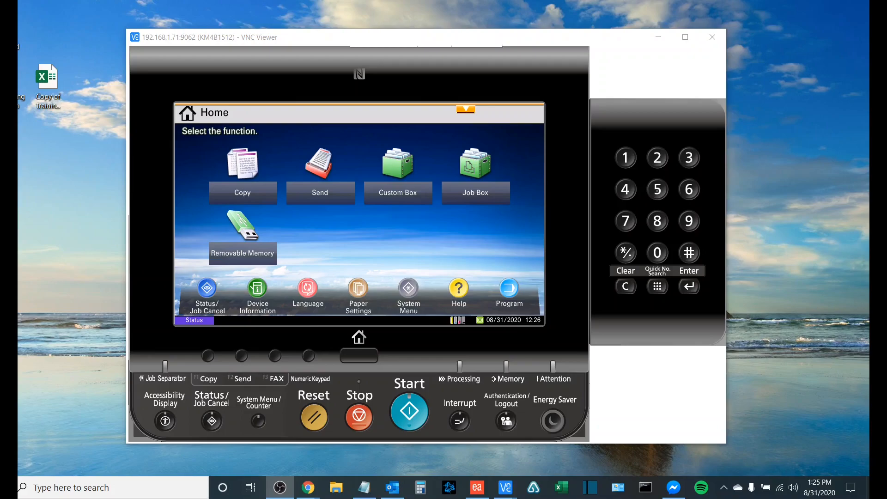
pyautogui.moveTo(317, 205)
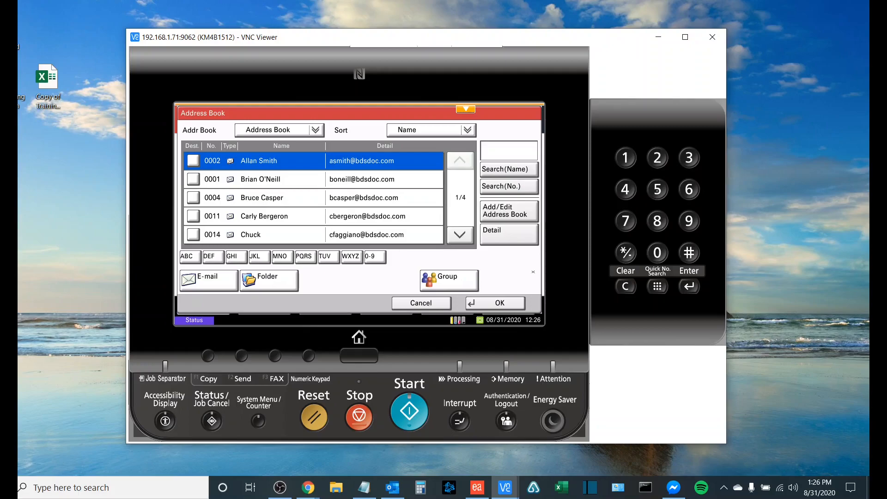
# Browse the panel's Address Book, return to the destination screen and select One Touch Key 0001 (Test).
pyautogui.click(422, 303)
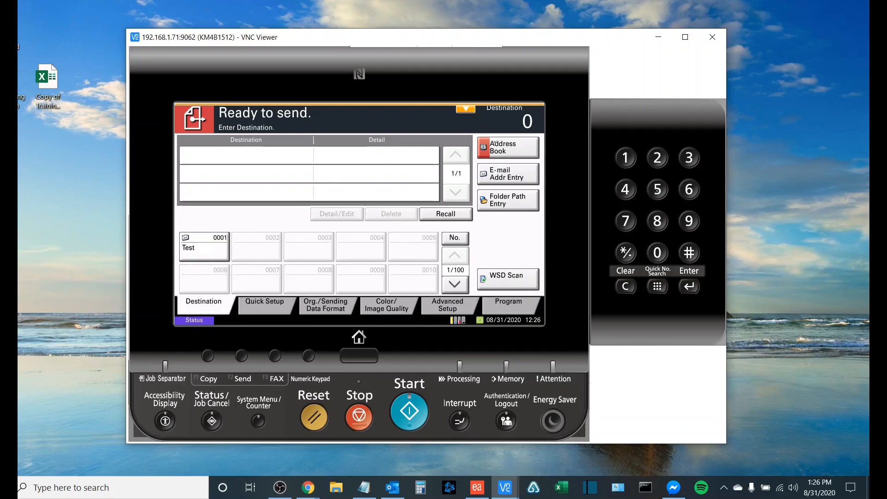
pyautogui.click(507, 147)
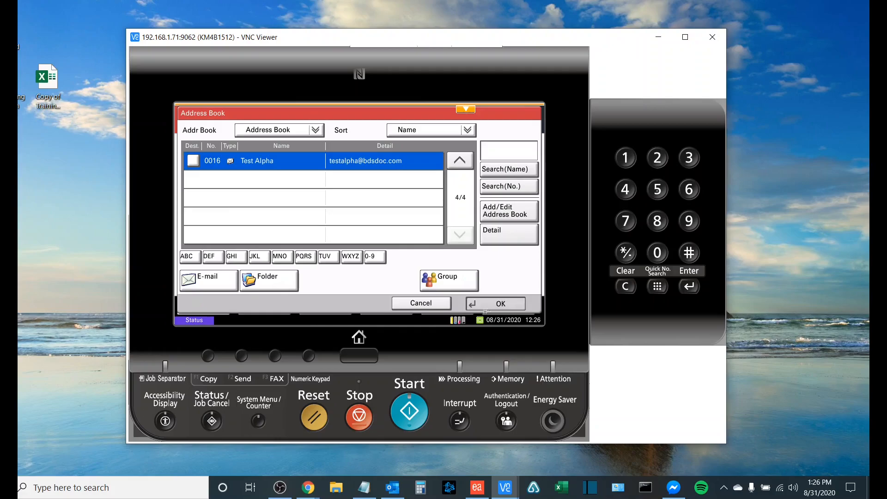
pyautogui.click(495, 303)
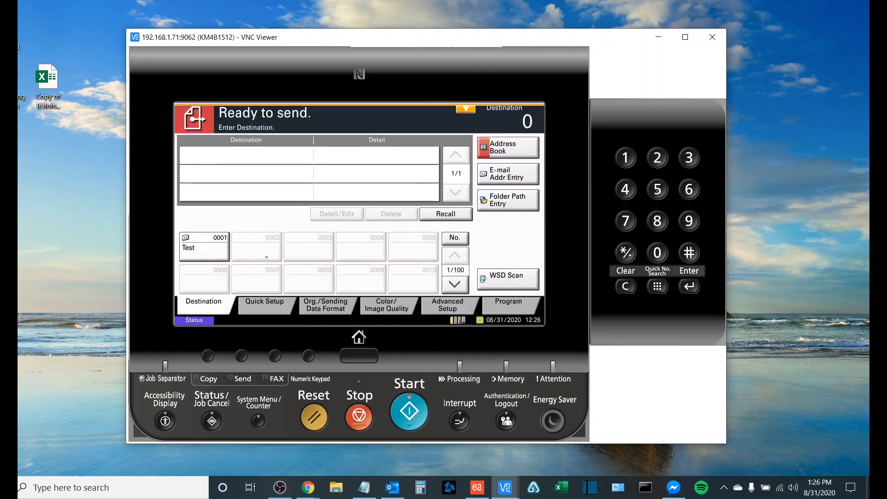
pyautogui.click(203, 246)
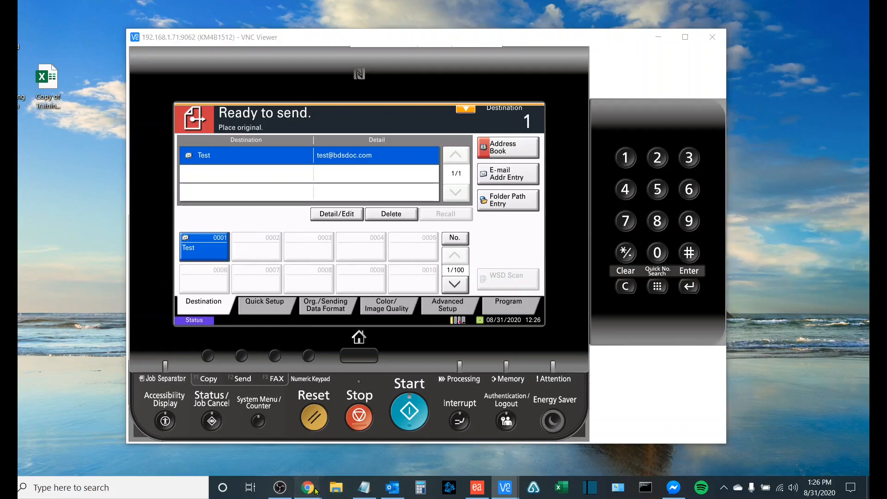
pyautogui.click(307, 487)
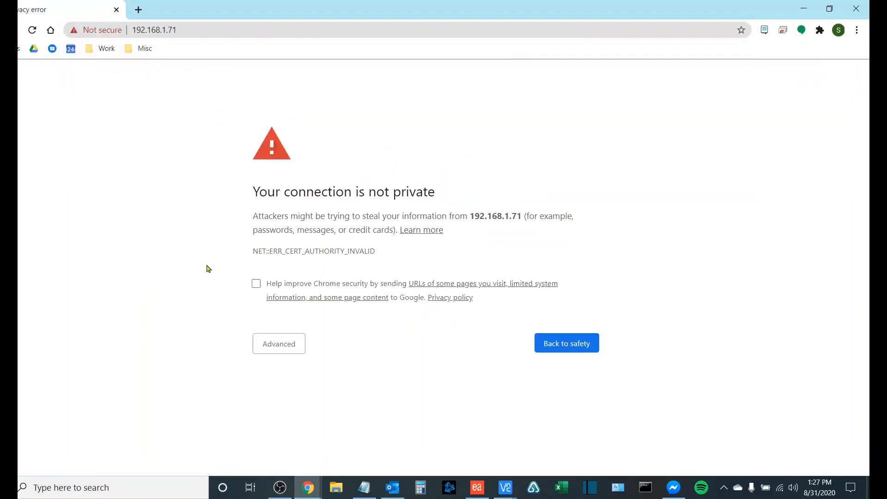
# Bypass Chrome's certificate warning via Advanced and proceed to 192.168.1.71 (unsafe).
pyautogui.tripleClick(344, 191)
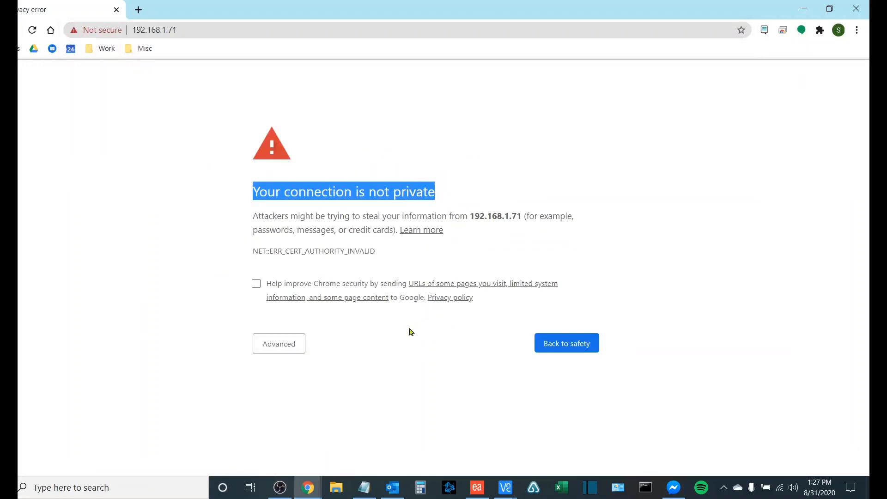
pyautogui.click(278, 343)
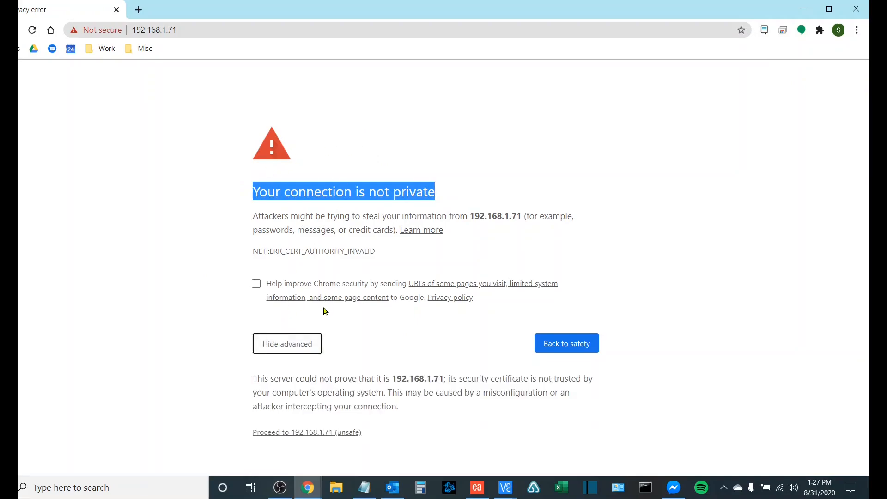
pyautogui.click(307, 432)
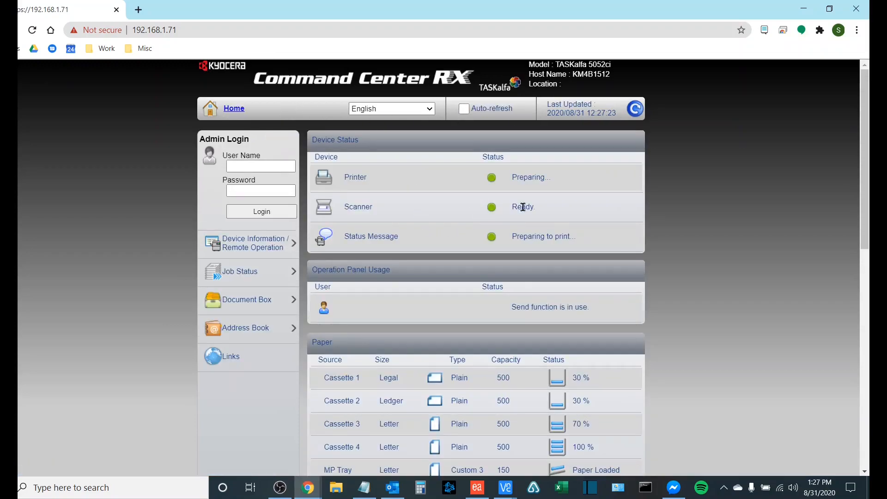
pyautogui.moveTo(246, 328)
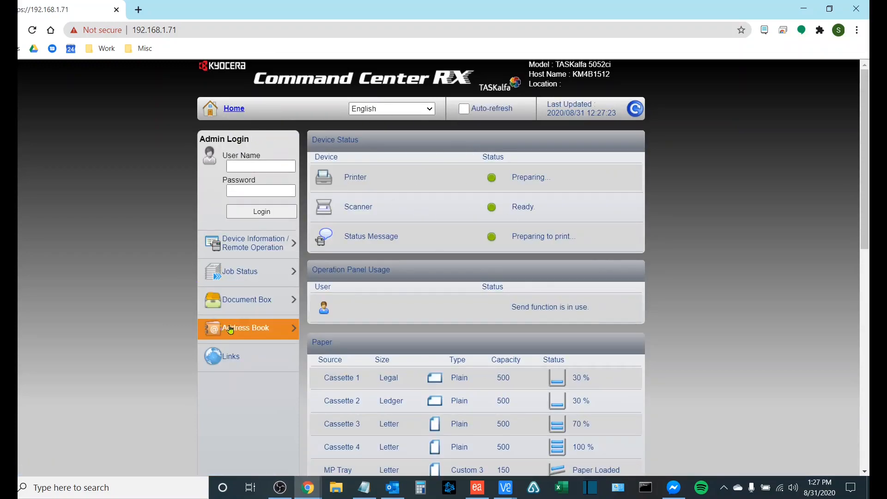
# Show the Machine Address Book under Address Book and go to page 2 of its contacts.
pyautogui.click(246, 328)
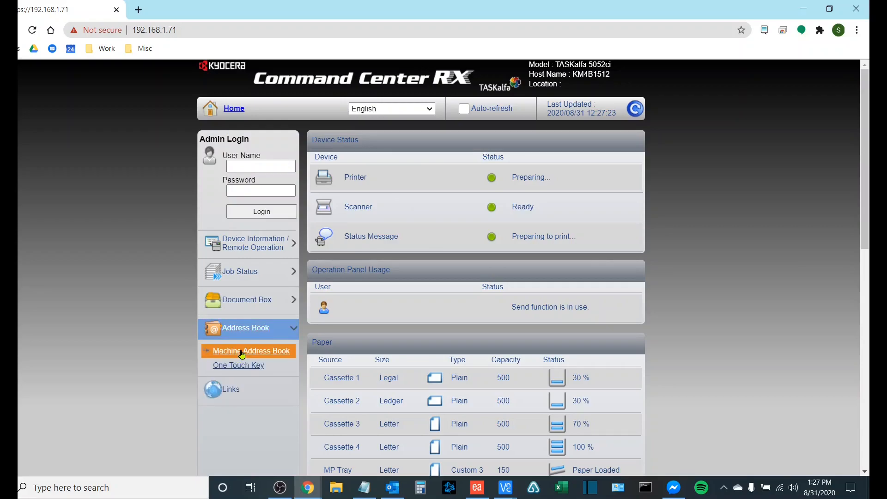
pyautogui.click(252, 351)
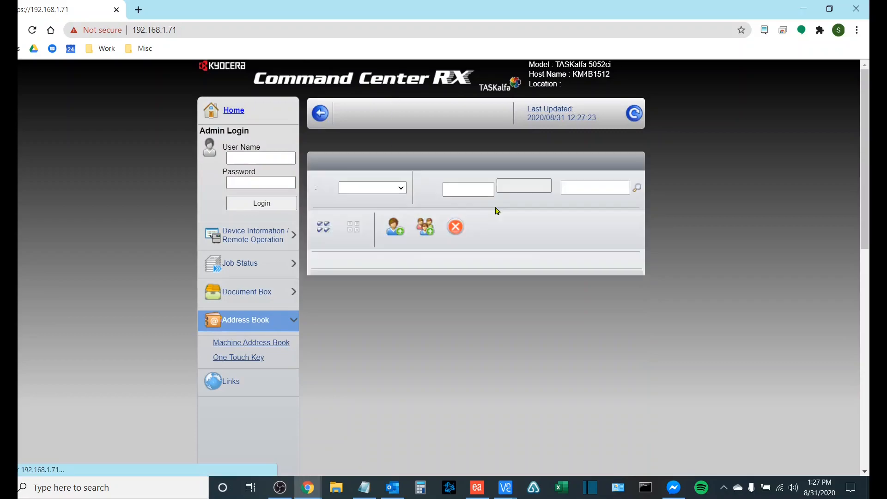
pyautogui.click(251, 342)
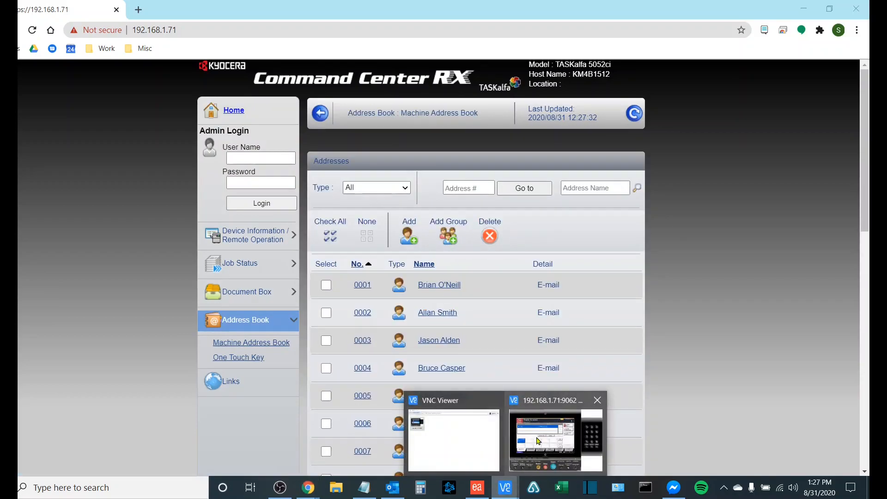
pyautogui.click(555, 440)
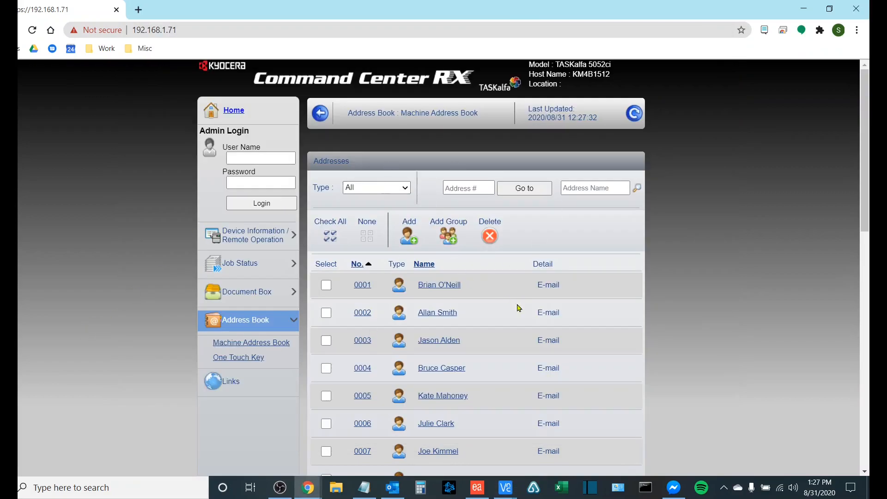
pyautogui.scroll(-3)
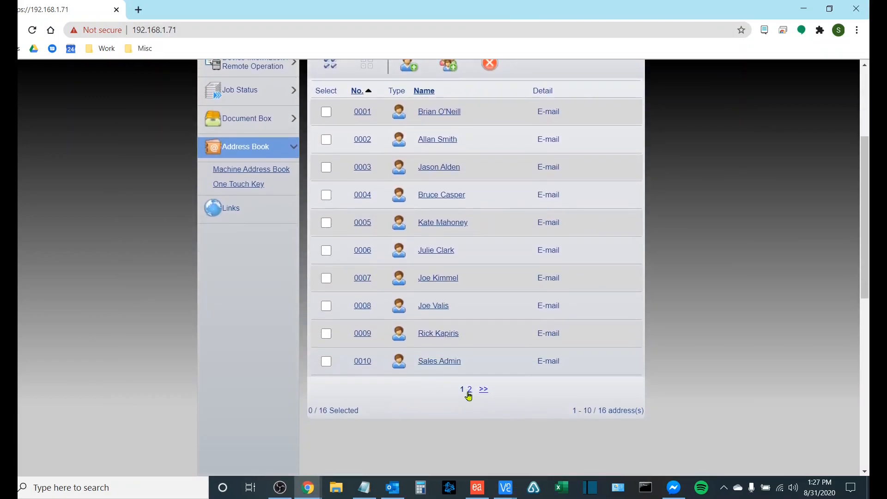
pyautogui.click(469, 389)
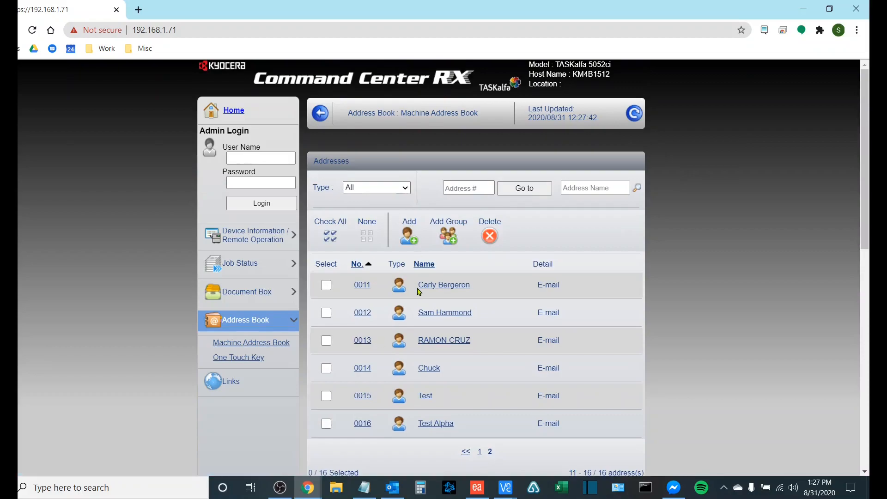
pyautogui.moveTo(445, 312)
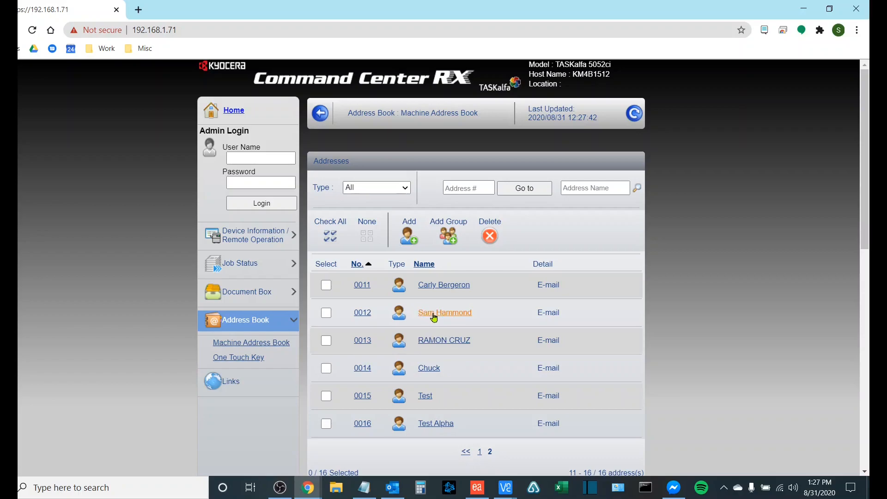
pyautogui.moveTo(244, 323)
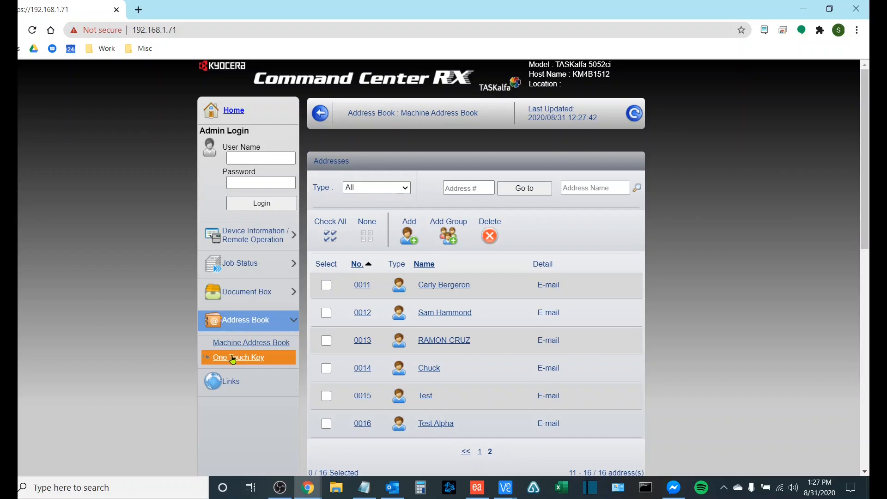
# From the One Touch Key list, bring up the Key2 - Property page via its Settings button.
pyautogui.click(239, 357)
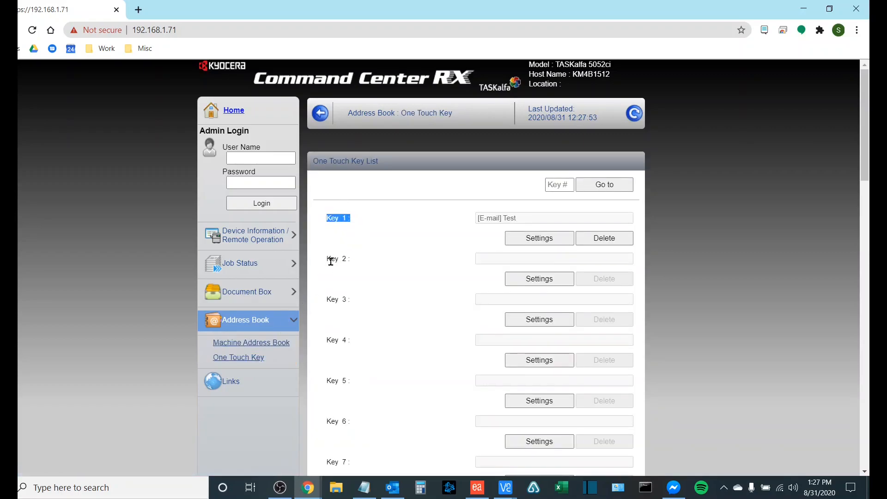
pyautogui.click(338, 298)
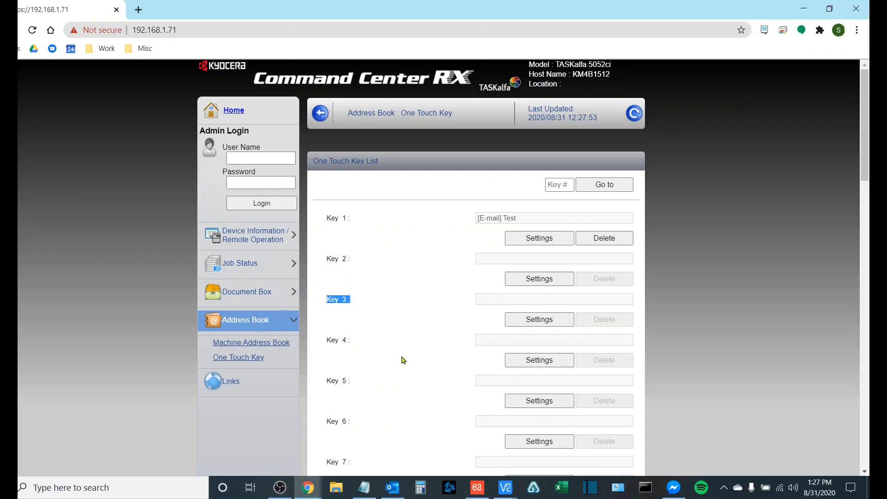
pyautogui.click(505, 487)
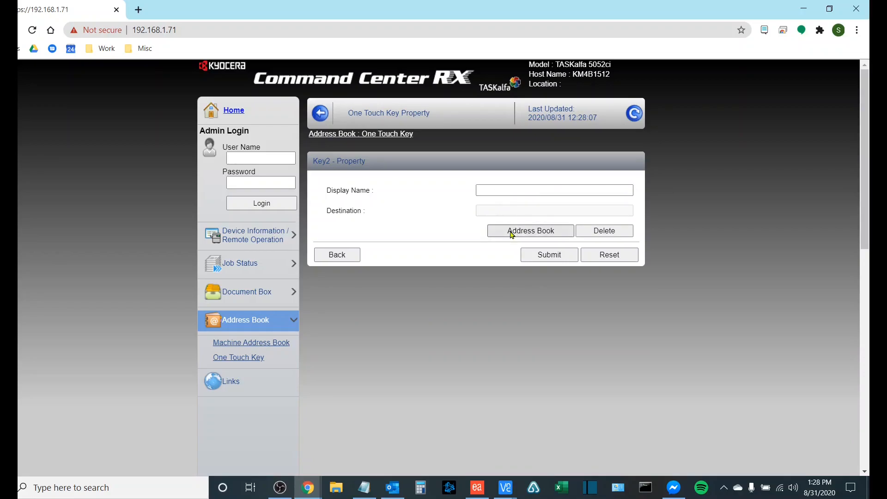
pyautogui.click(530, 231)
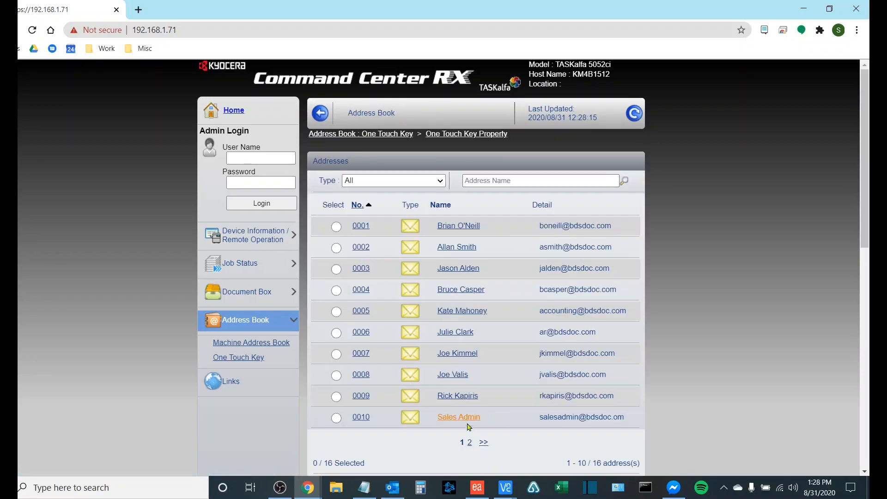
pyautogui.click(470, 441)
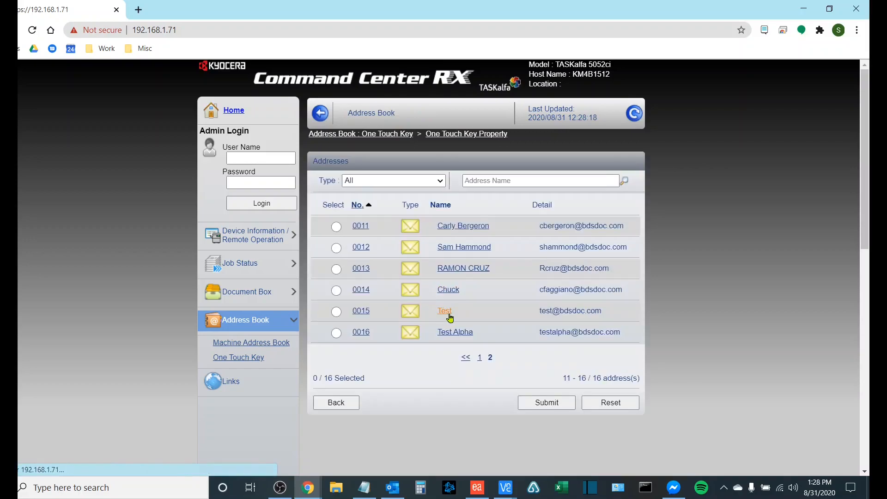
pyautogui.click(540, 180)
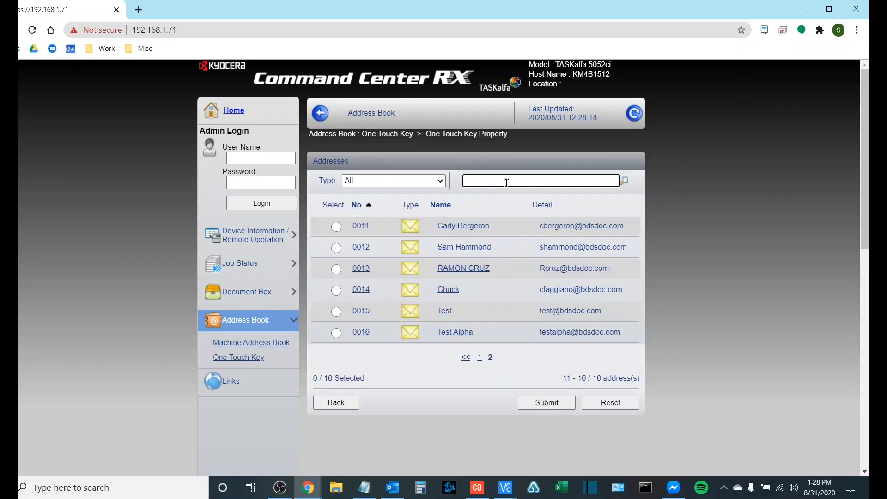
pyautogui.write('Sam HAm')
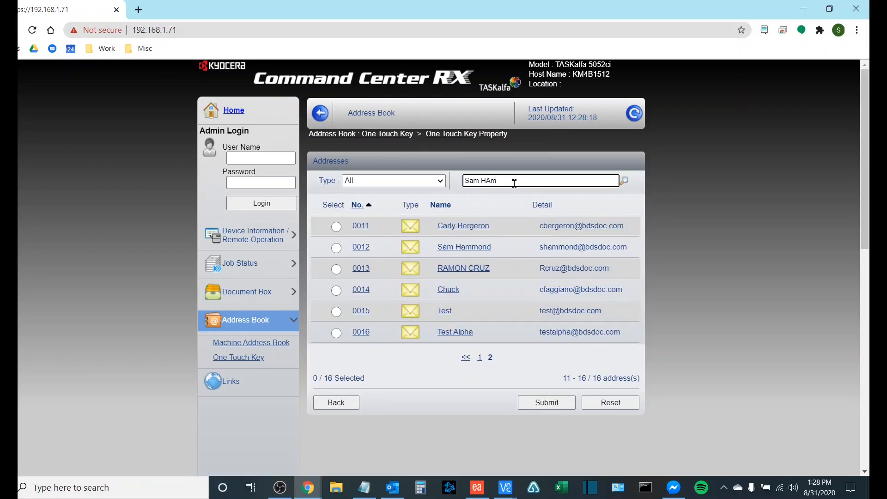
pyautogui.write('mond')
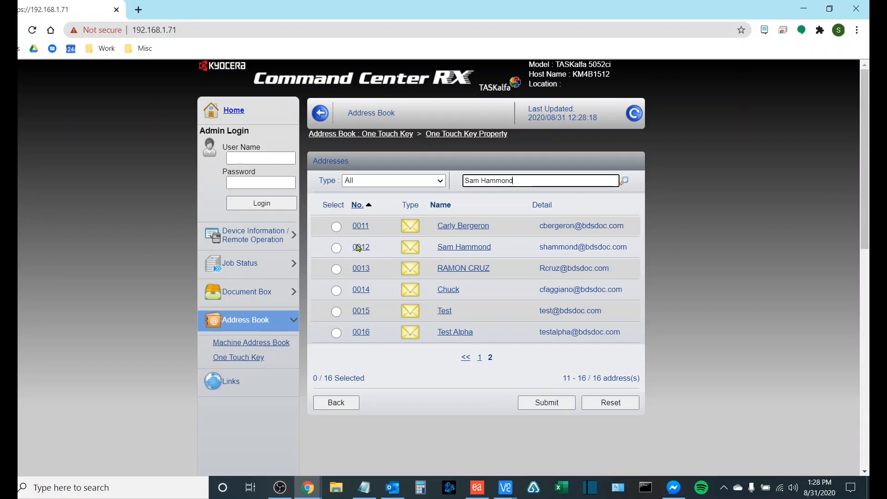
pyautogui.click(336, 248)
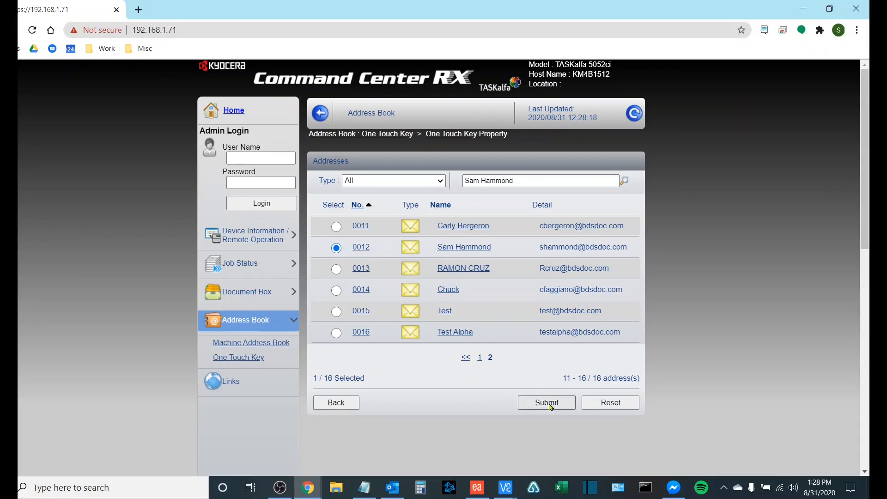
pyautogui.click(545, 402)
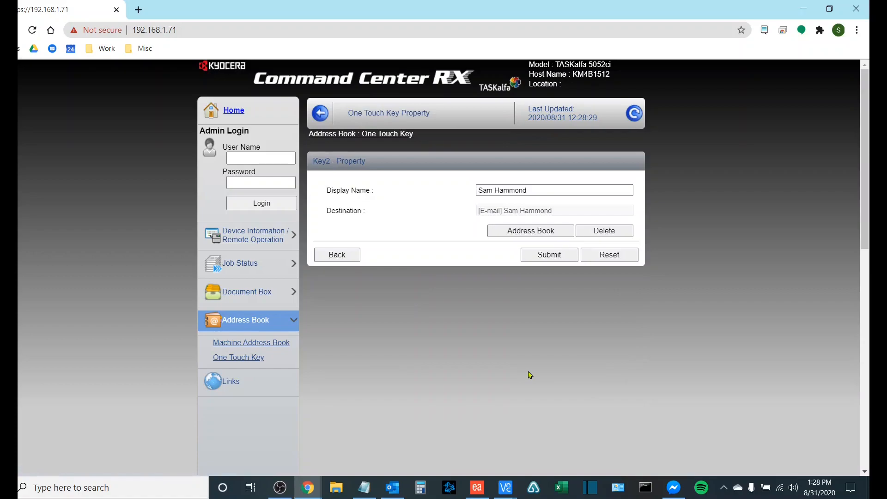
pyautogui.click(548, 254)
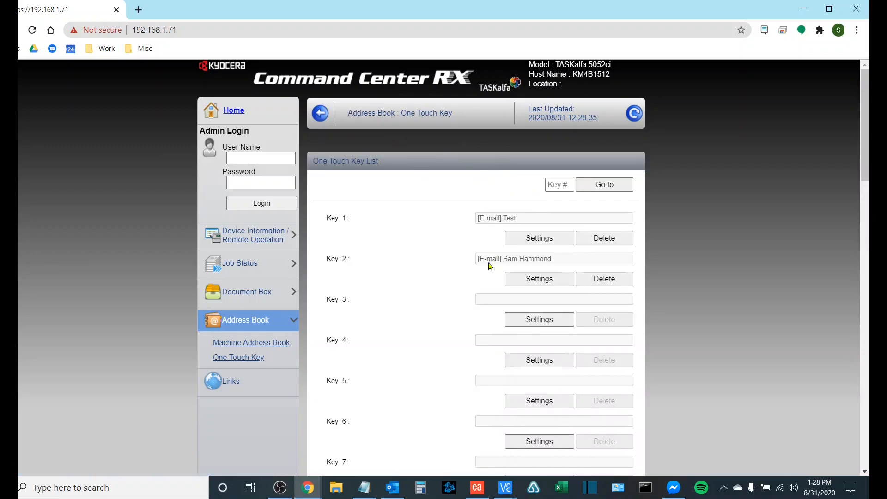
pyautogui.moveTo(502, 487)
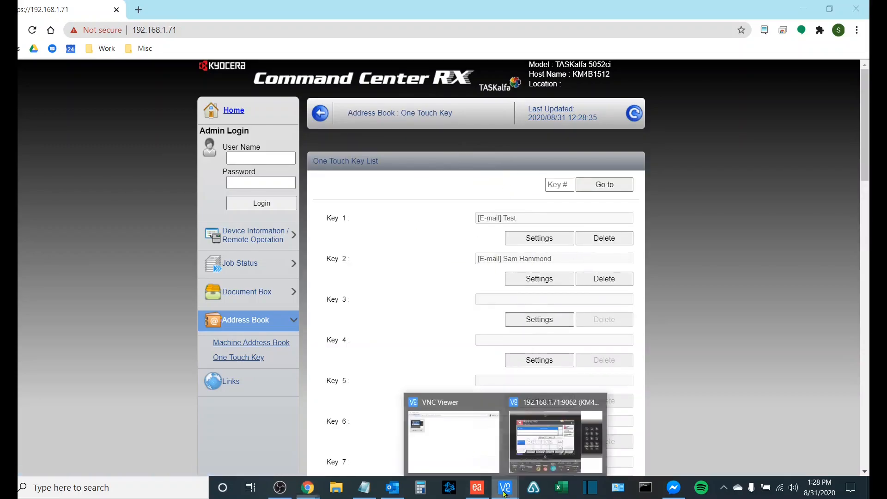
pyautogui.click(555, 440)
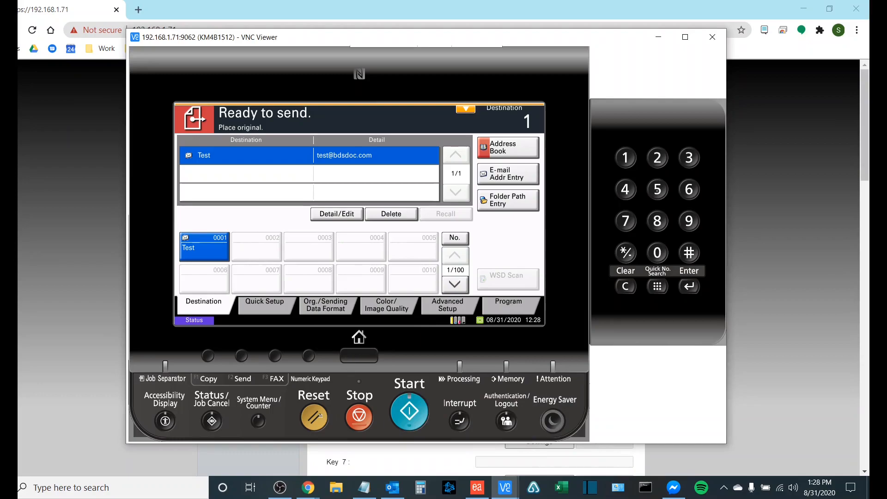
pyautogui.click(506, 147)
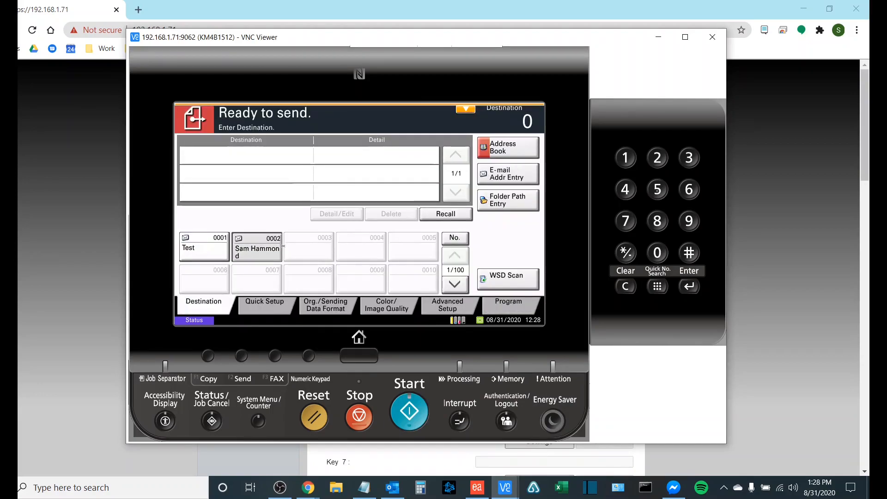
pyautogui.click(256, 248)
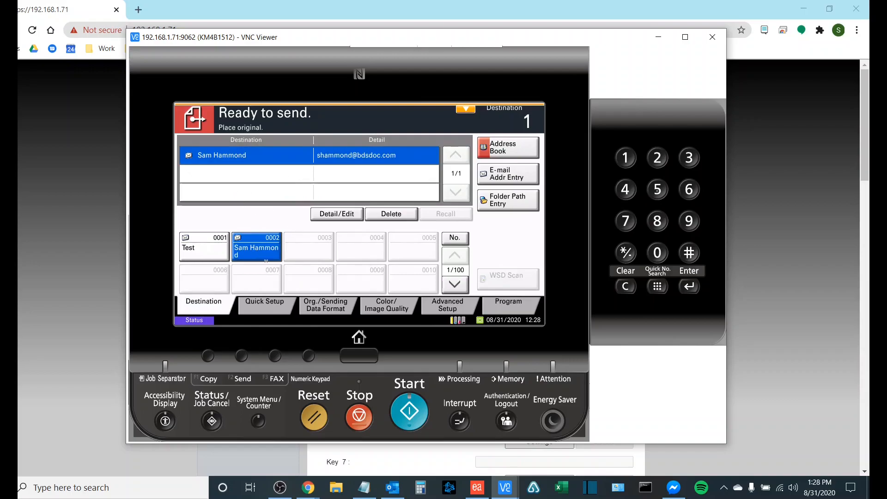
pyautogui.moveTo(757, 216)
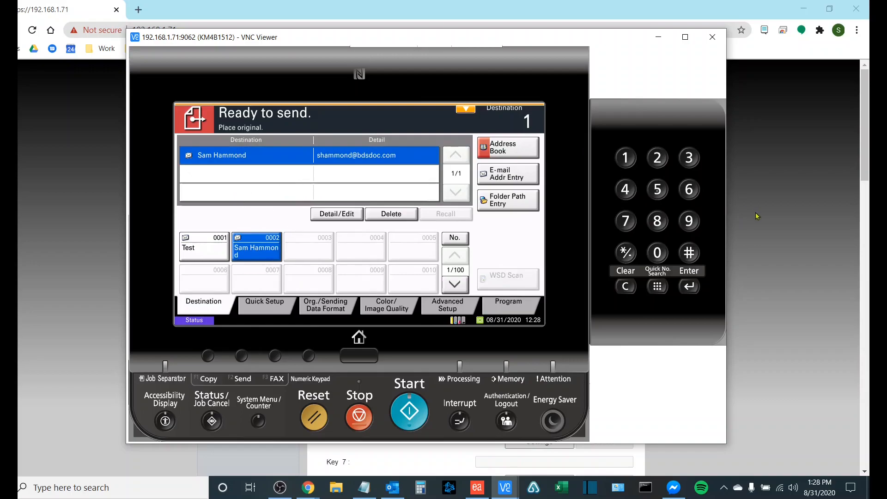
pyautogui.moveTo(744, 253)
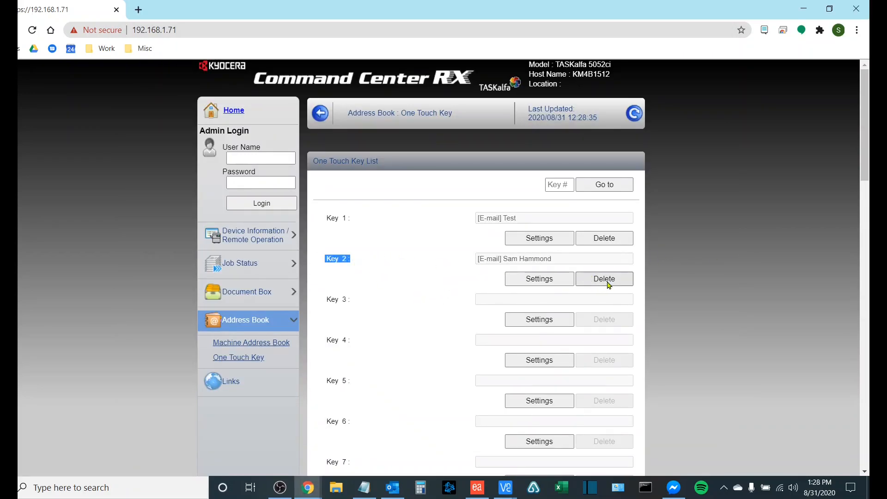
pyautogui.click(603, 279)
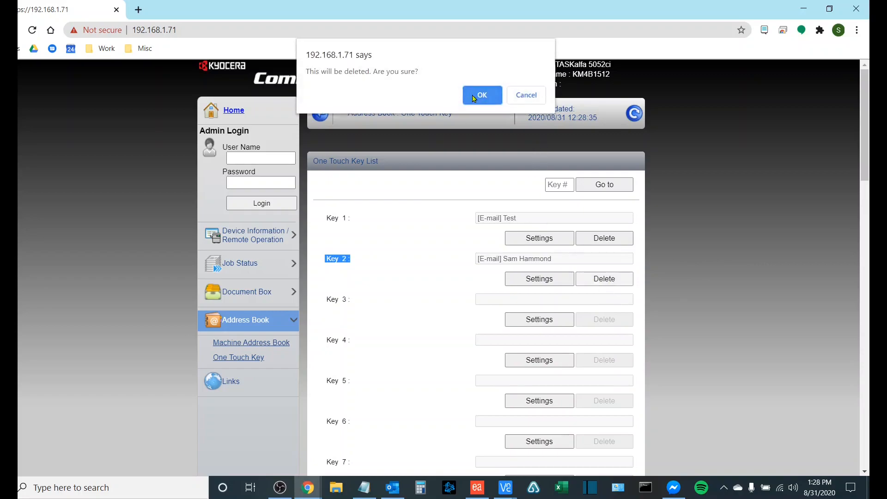
pyautogui.click(481, 95)
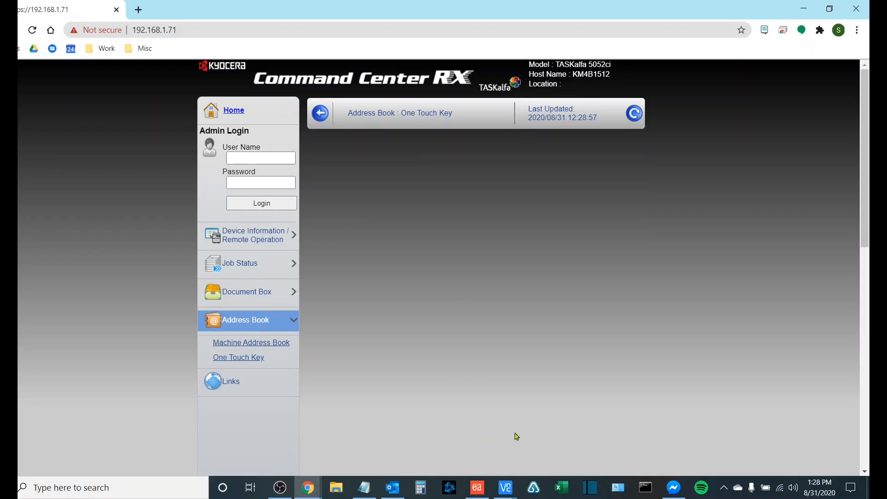
pyautogui.click(503, 487)
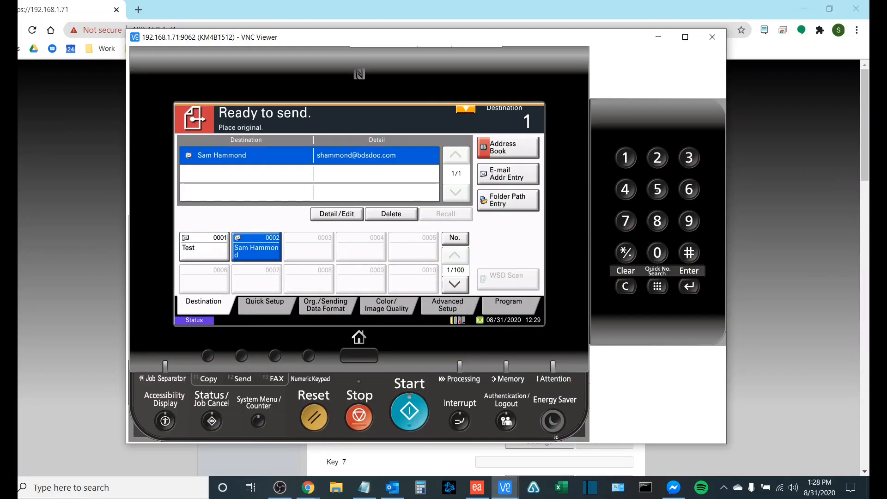
pyautogui.click(507, 147)
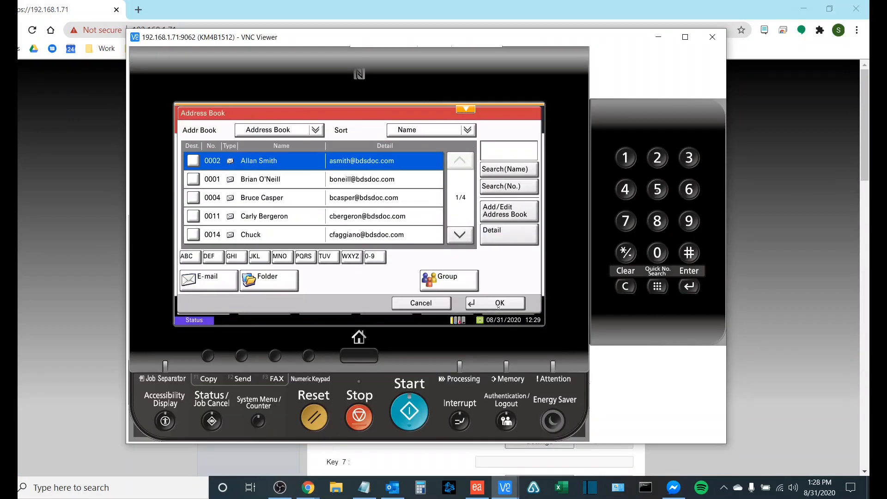